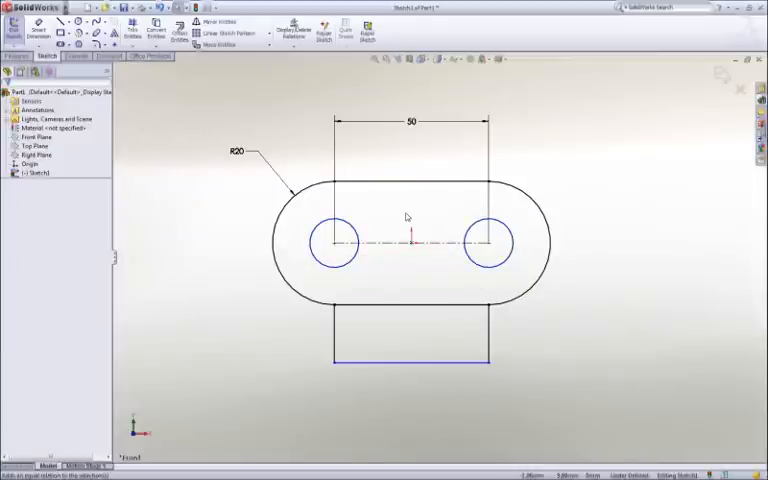
Dimension the slot profile with 50 centre distance and R20 radius, then exit the sketch.
{"action": "left_click", "coordinate": [488, 244]}
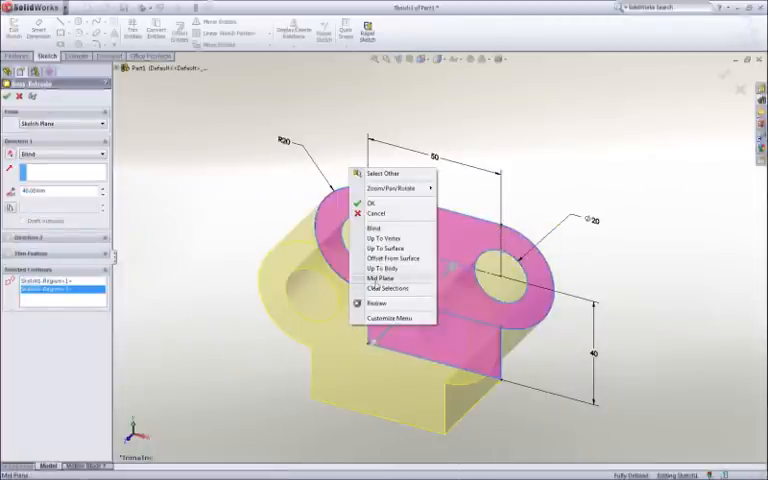
Extrude the profile as a Blind boss to form the solid two-hole block.
{"action": "left_click", "coordinate": [376, 202]}
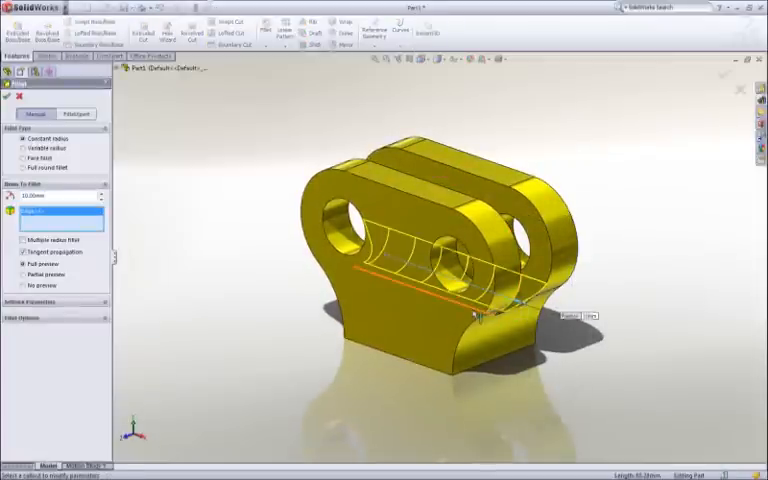
Accept the cylindrical stud feature along the clevis's lower edge.
{"action": "left_click", "coordinate": [480, 310]}
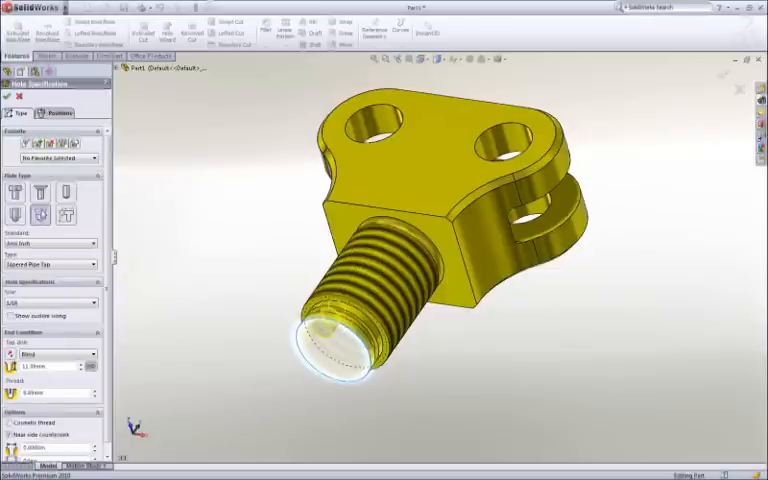
Assign the thread standard and size to the stud in the Thread feature.
{"action": "left_click", "coordinate": [50, 244]}
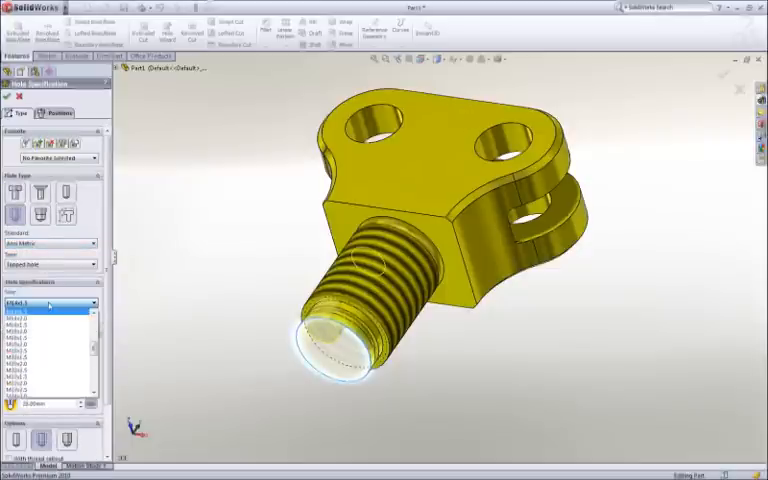
{"action": "left_click", "coordinate": [58, 114]}
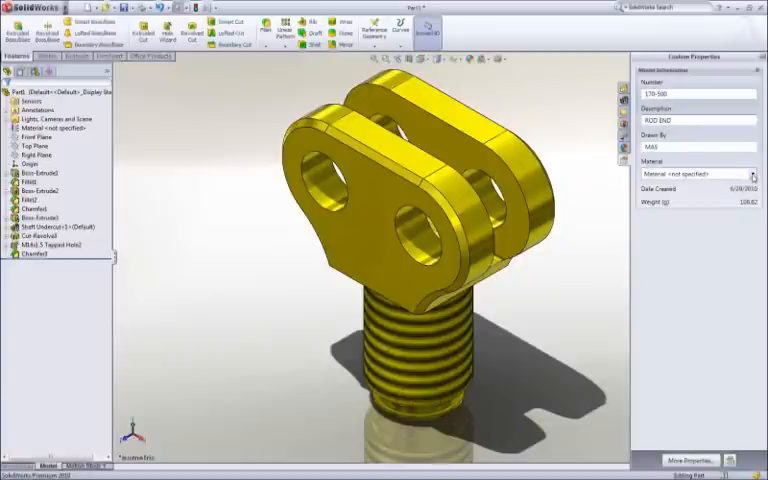
Assign a steel from the material library to the clevis part.
{"action": "left_click", "coordinate": [744, 176]}
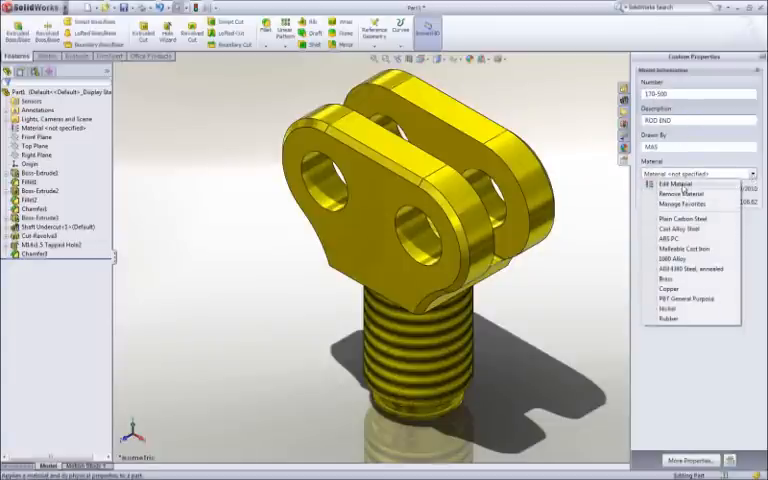
{"action": "left_click", "coordinate": [670, 184]}
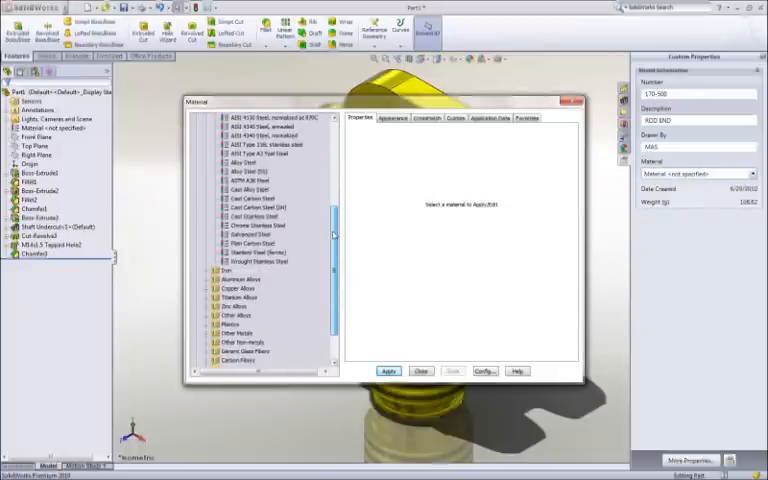
{"action": "left_click", "coordinate": [260, 130]}
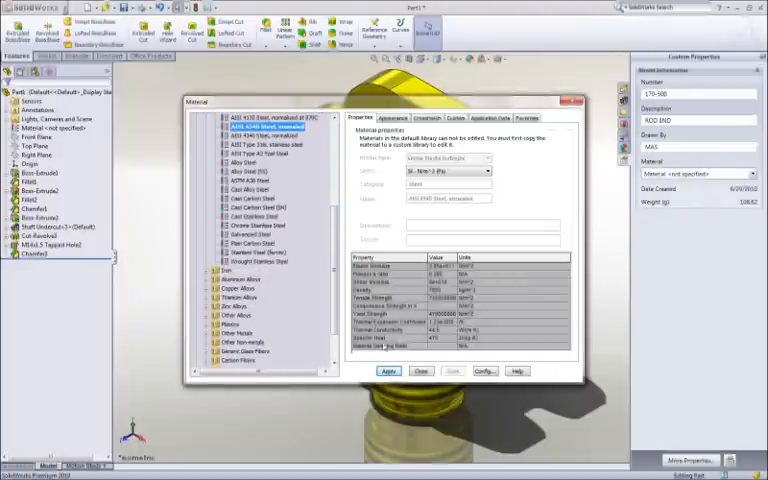
{"action": "left_click", "coordinate": [388, 372]}
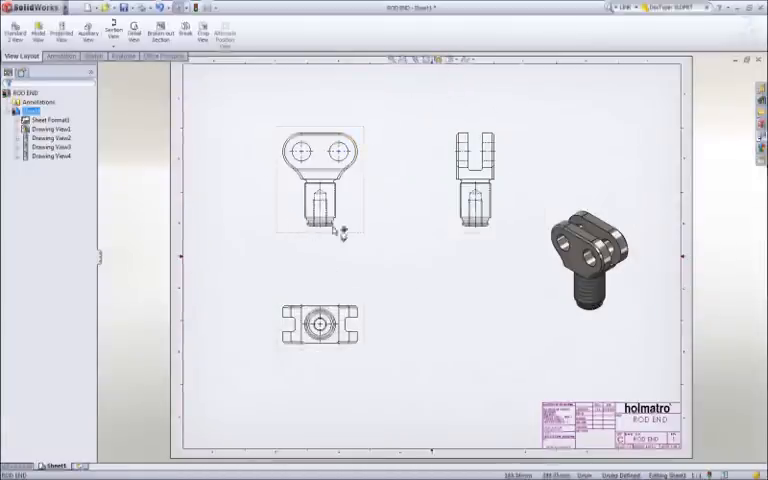
Position the projected drawing views of the clevis on the sheet.
{"action": "left_click", "coordinate": [118, 24]}
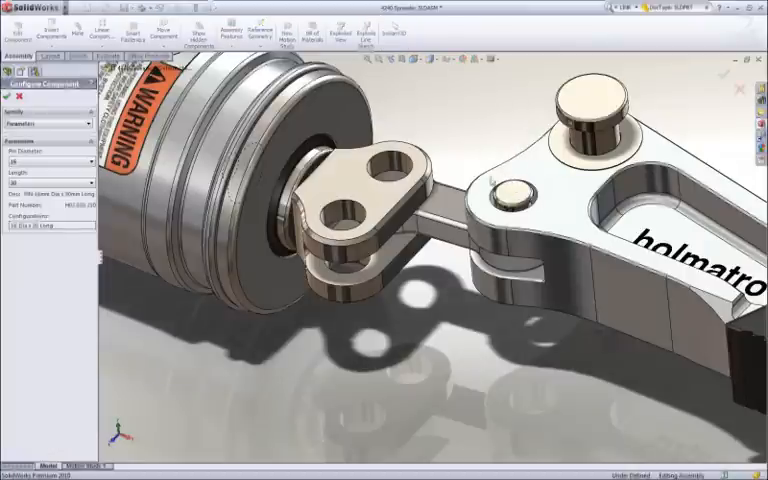
Mirror the link and pin components across the chosen mirror plane.
{"action": "left_click", "coordinate": [88, 160]}
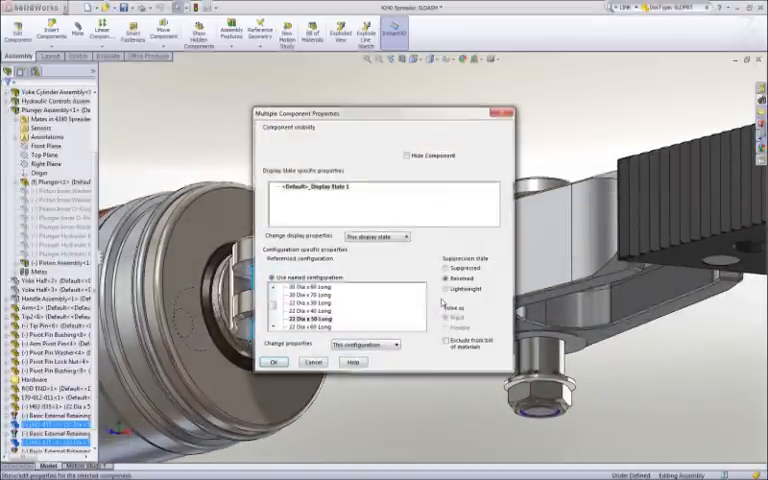
Set the selected components to the referenced configuration in Component Properties.
{"action": "left_click", "coordinate": [276, 362]}
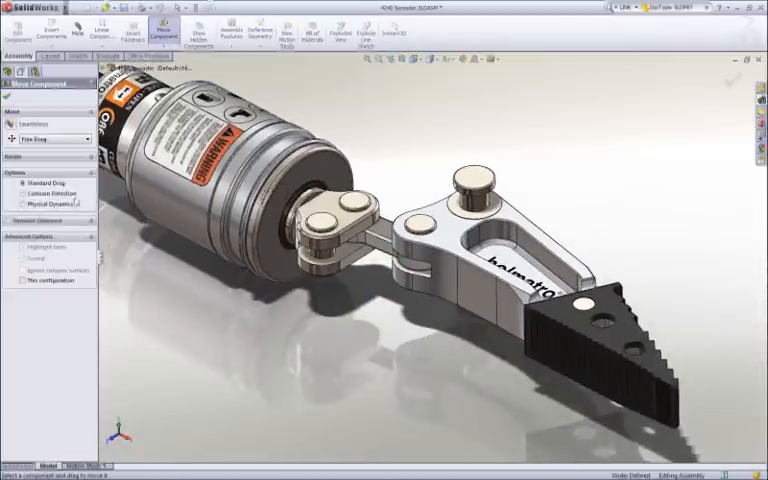
Enable Collision Detection and rotate the spreader arm about its pin to check interference.
{"action": "left_click", "coordinate": [28, 192]}
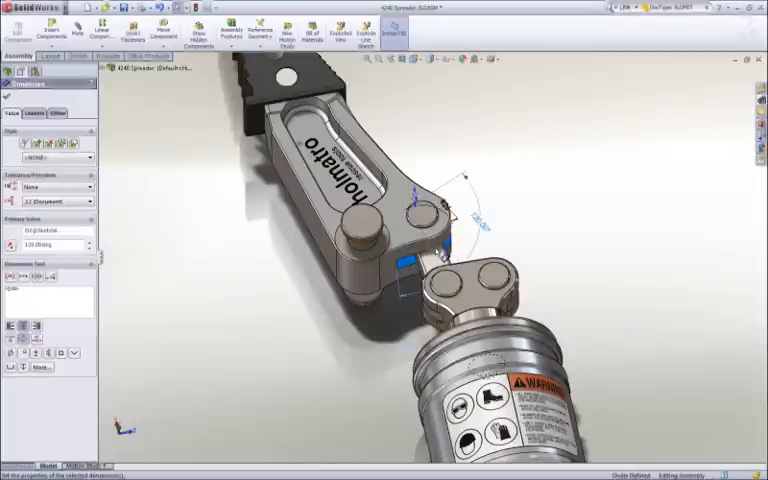
{"action": "left_click", "coordinate": [168, 28]}
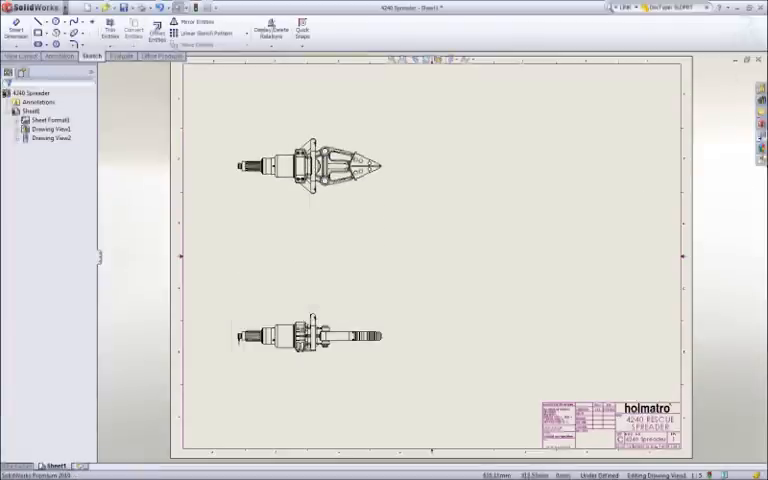
Place the isometric exploded-state model view on the right of the sheet.
{"action": "left_click", "coordinate": [760, 56]}
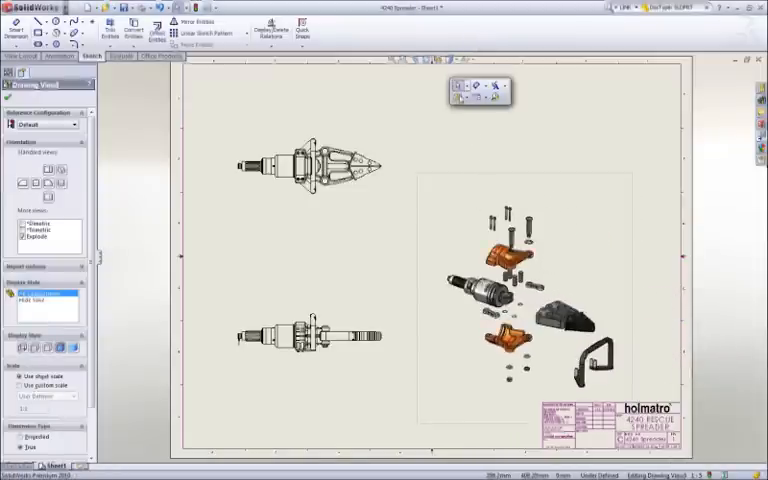
Insert a bill of materials top right and auto-balloon the exploded view's parts.
{"action": "left_click", "coordinate": [456, 86]}
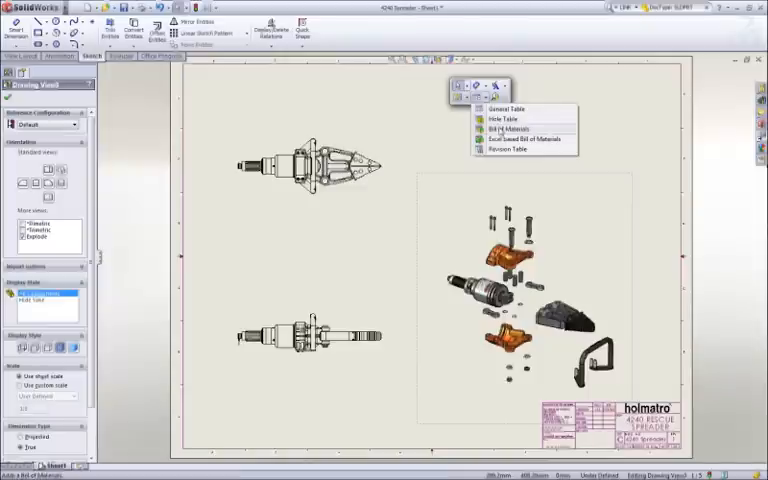
{"action": "left_click", "coordinate": [508, 128]}
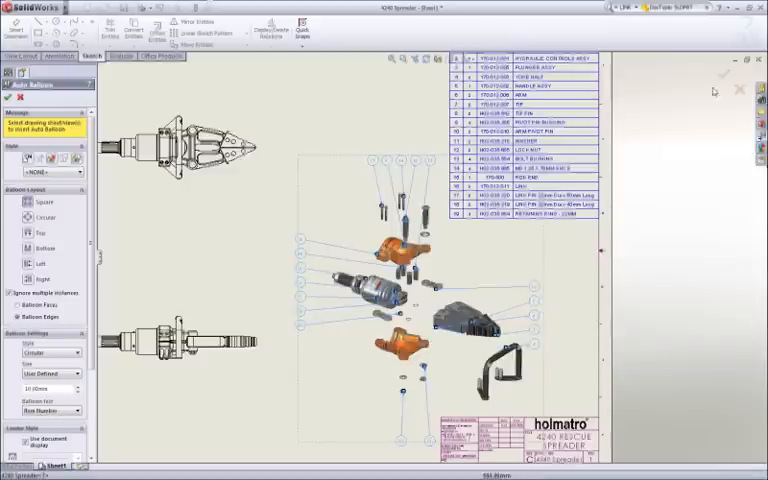
{"action": "left_click", "coordinate": [8, 96]}
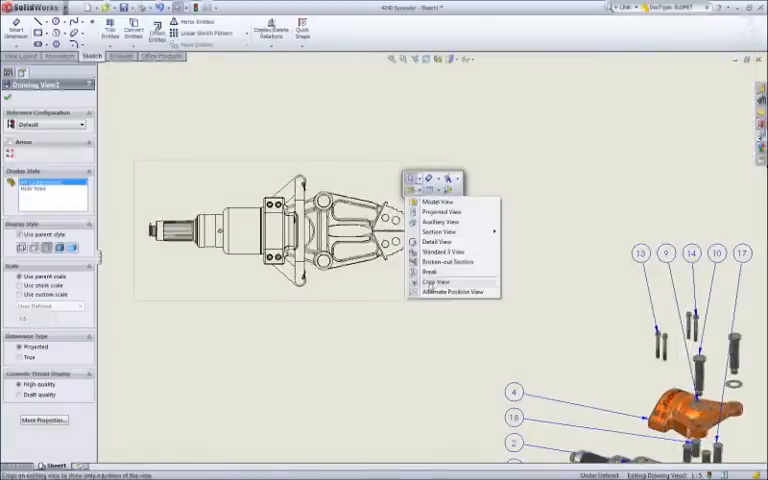
Start an Alternate Position View on the front view using a new configuration.
{"action": "left_click", "coordinate": [456, 292]}
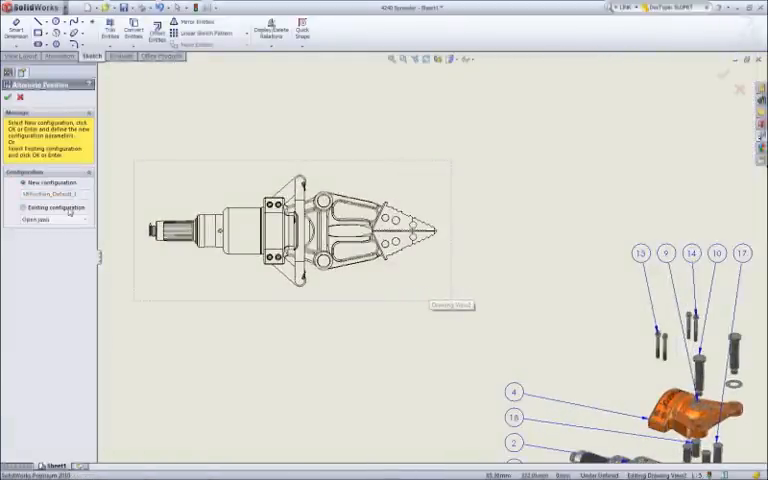